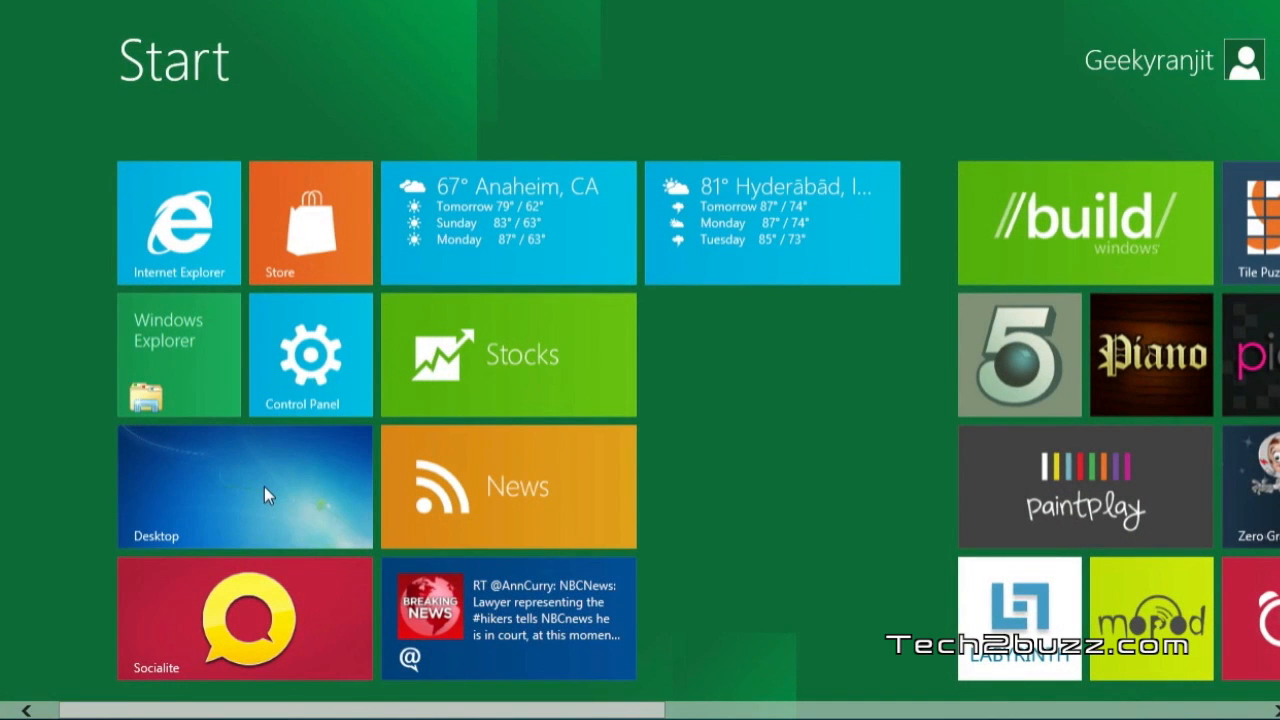
Leave the Start screen for the classic desktop via the Desktop tile.
left_click(244, 487)
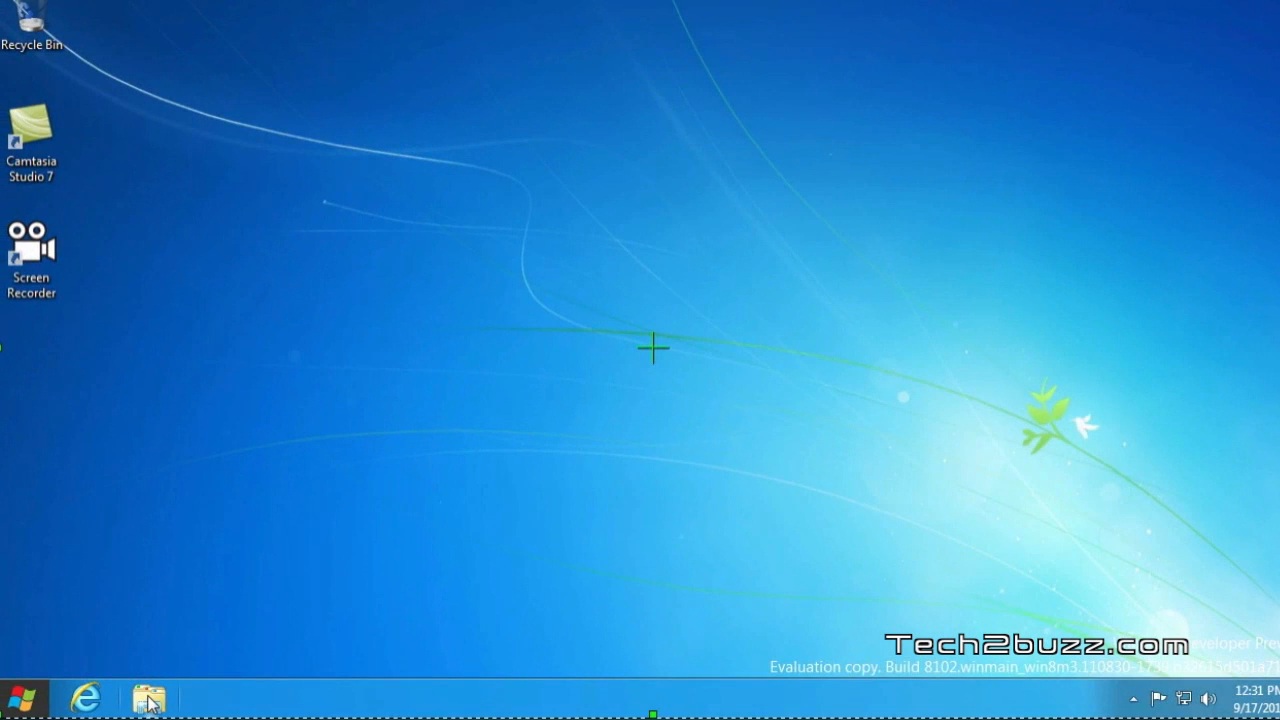
Show the Computer view with its local disks and bring up Computer's context menu.
left_click(148, 697)
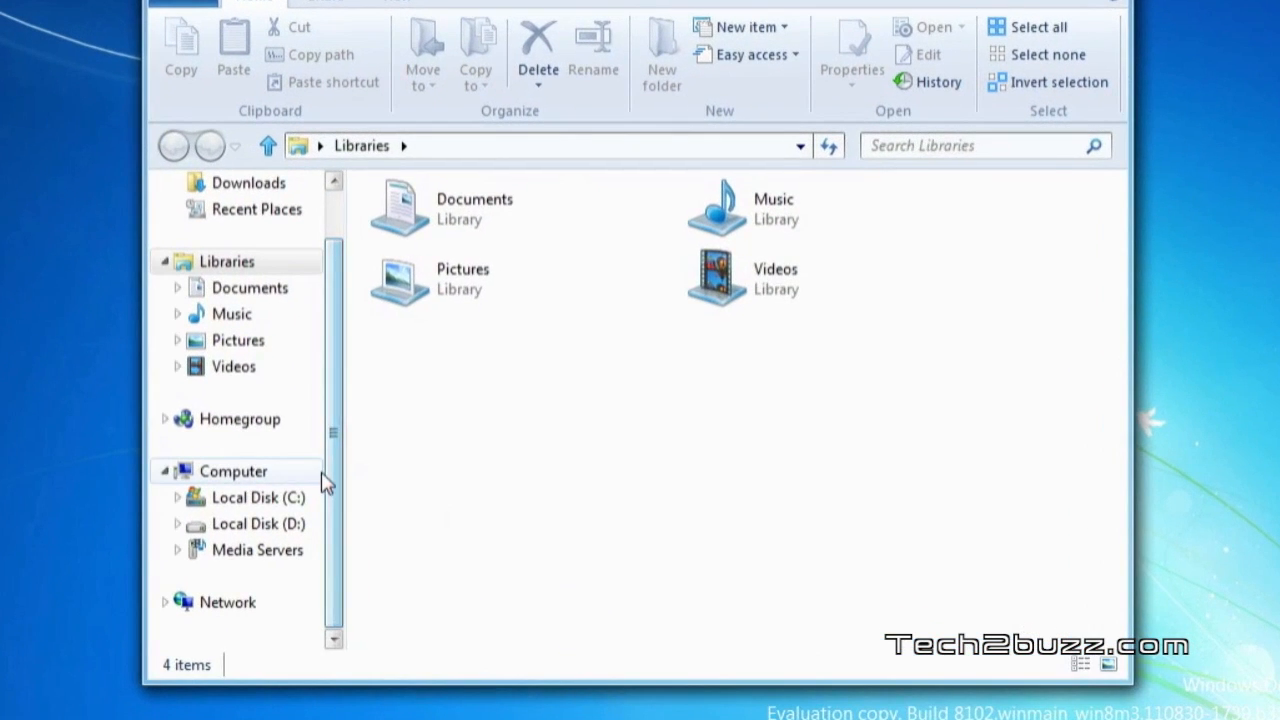
left_click(233, 471)
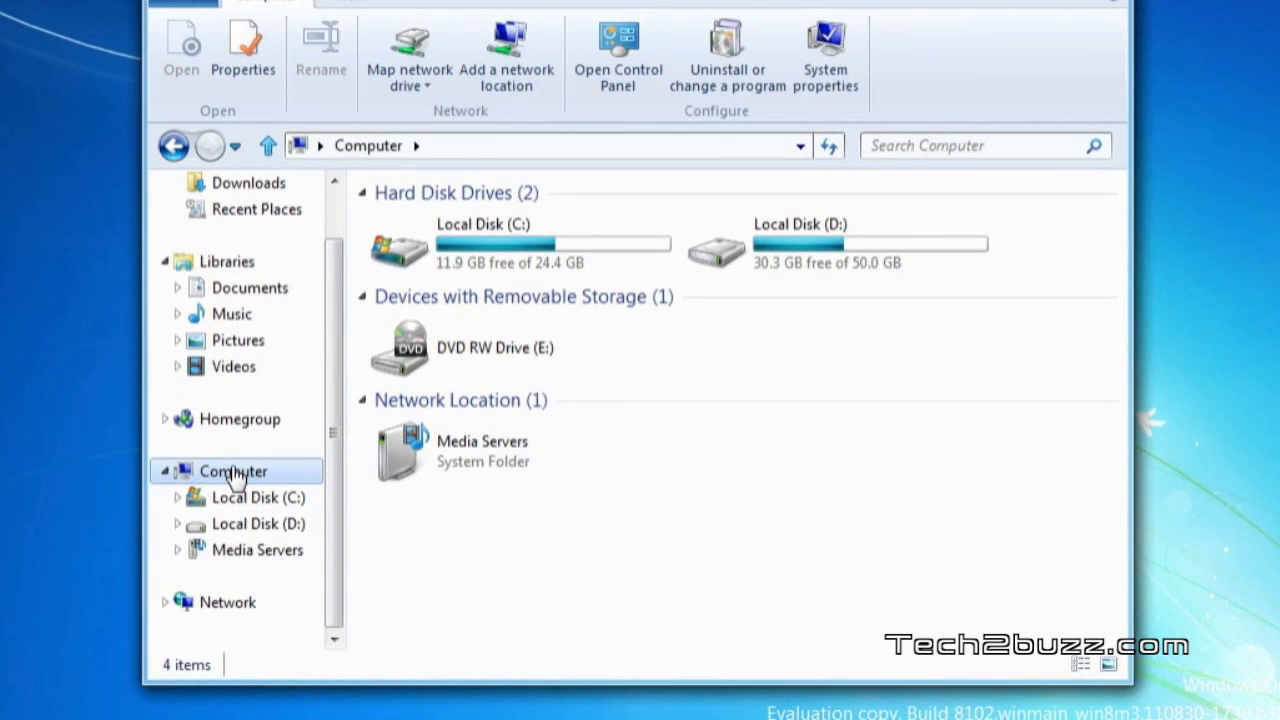
right_click(232, 471)
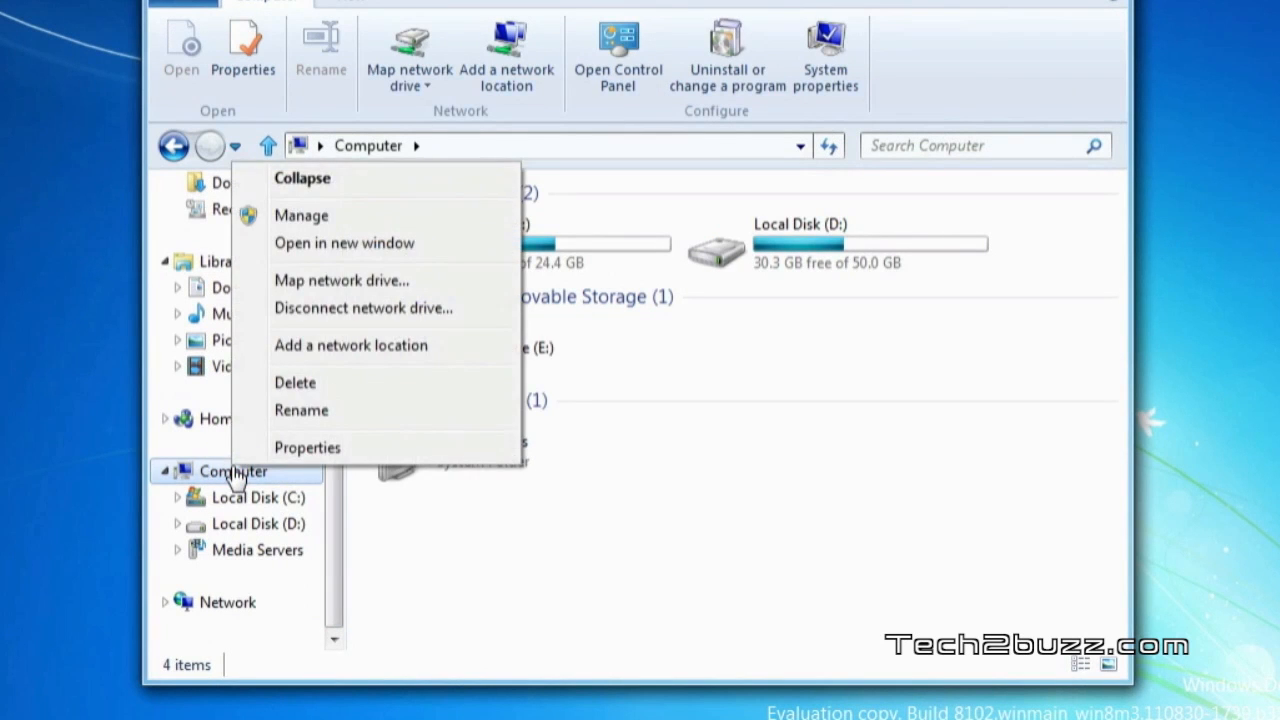
Reach the Advanced tab of System Properties through Computer's Properties.
left_click(307, 447)
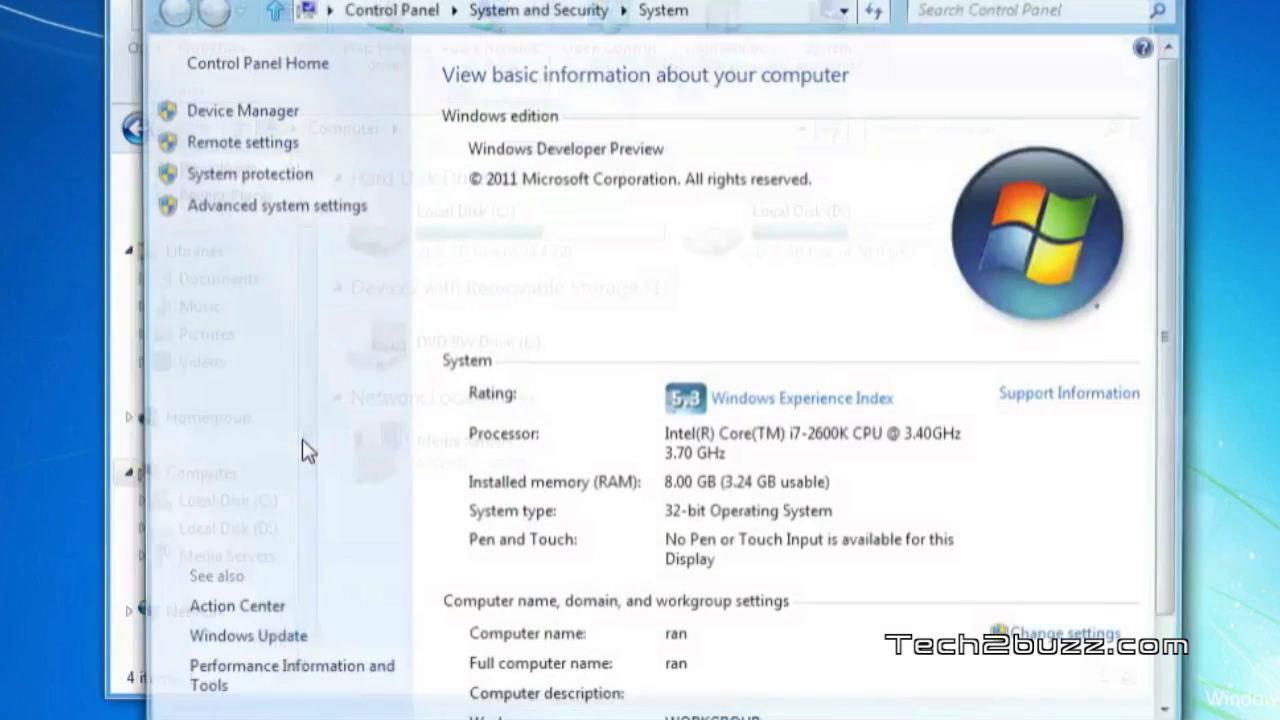
mouse_move(255, 215)
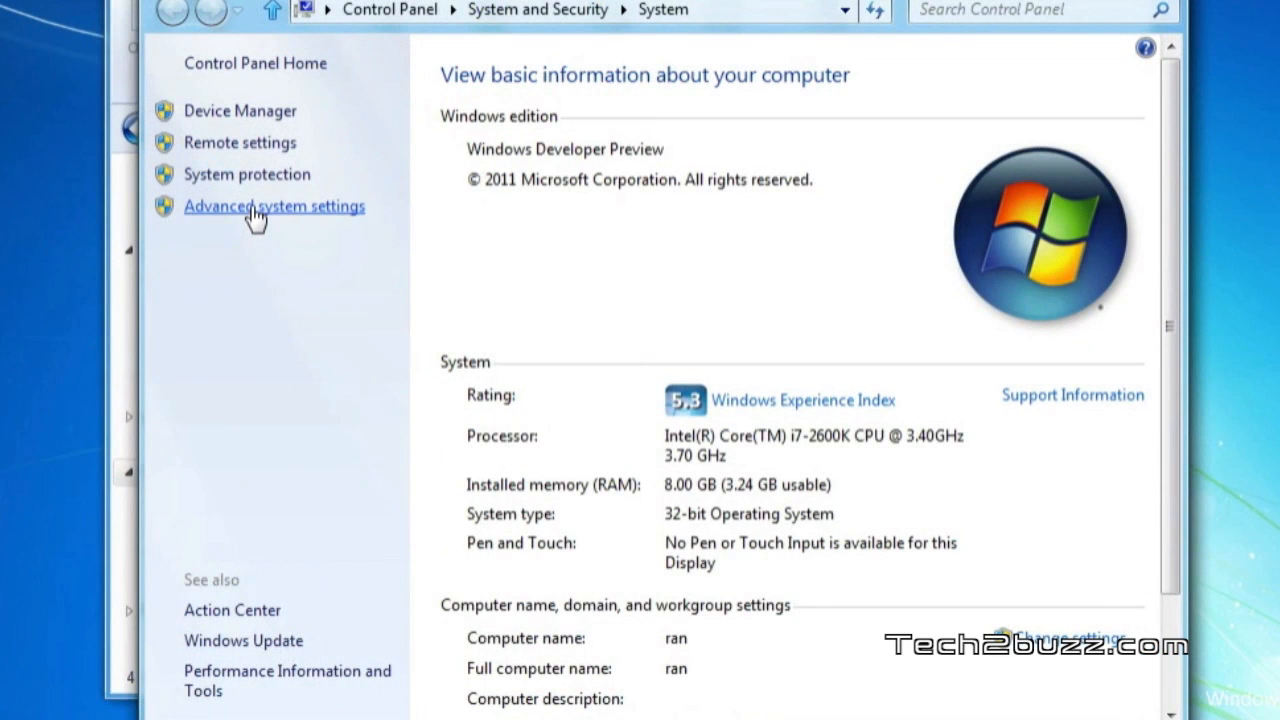
left_click(274, 206)
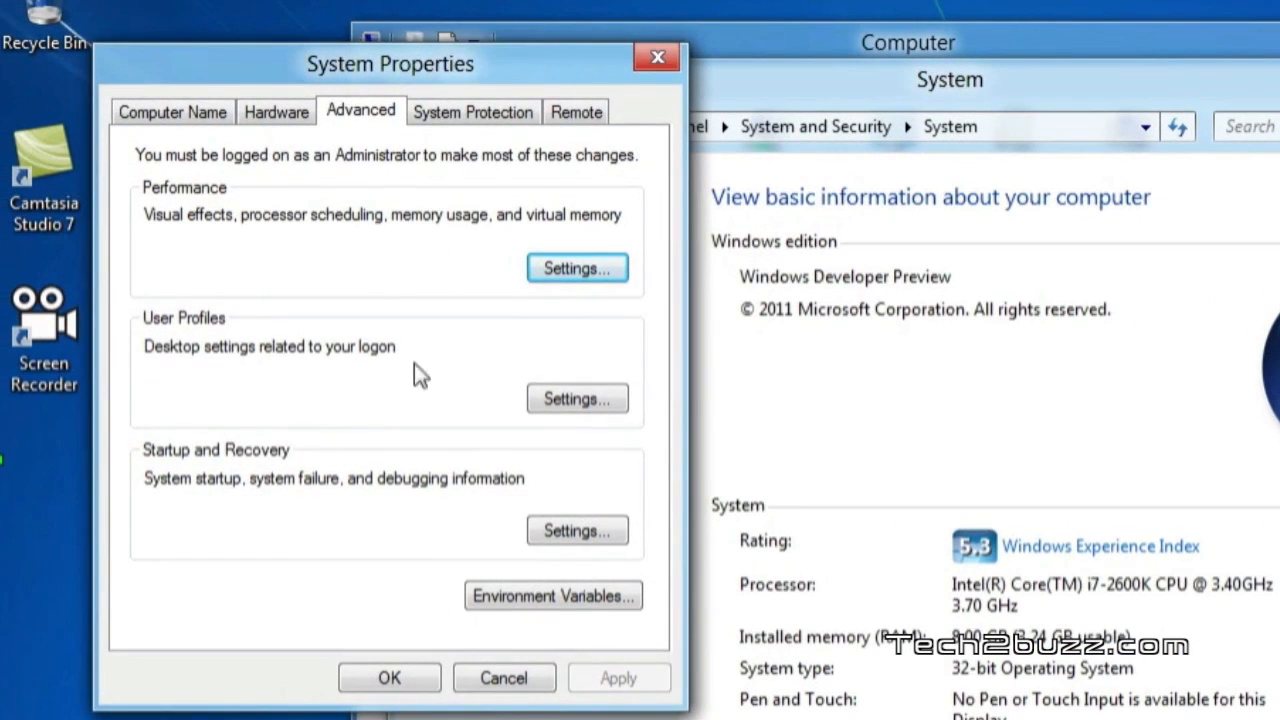
mouse_move(400, 515)
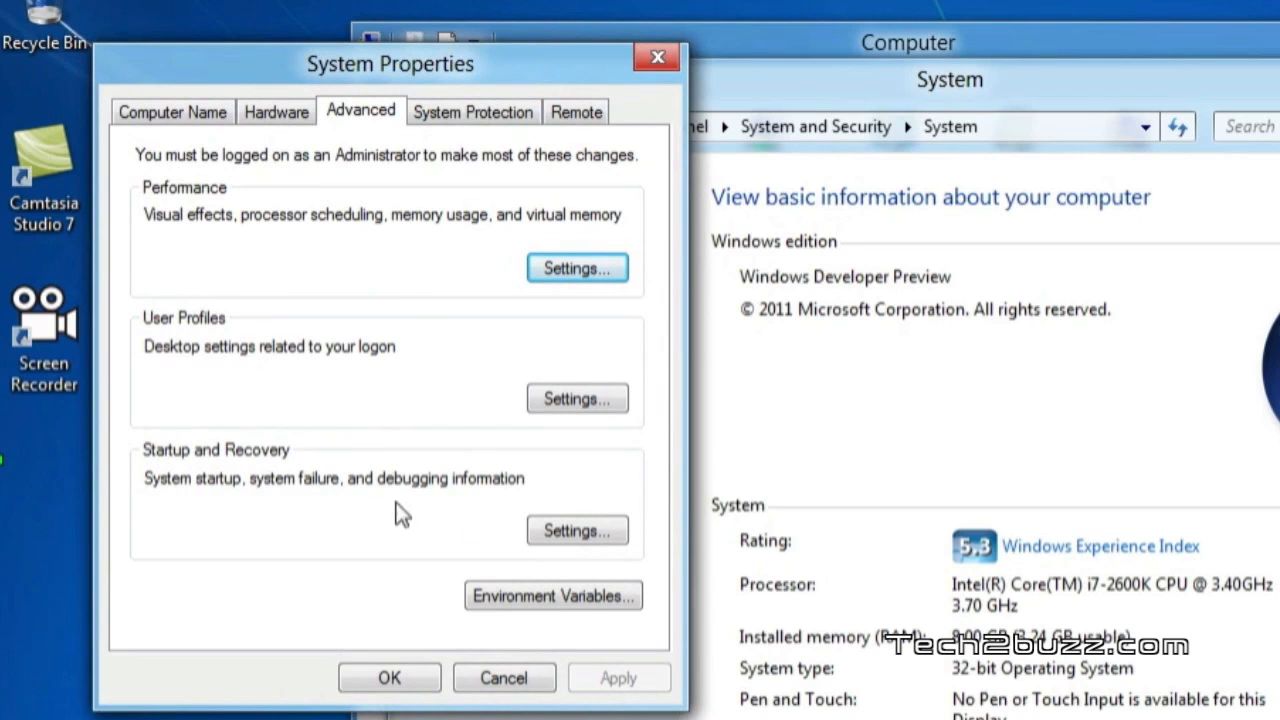
Make Windows 7 the default operating system in Startup and Recovery.
left_click(576, 530)
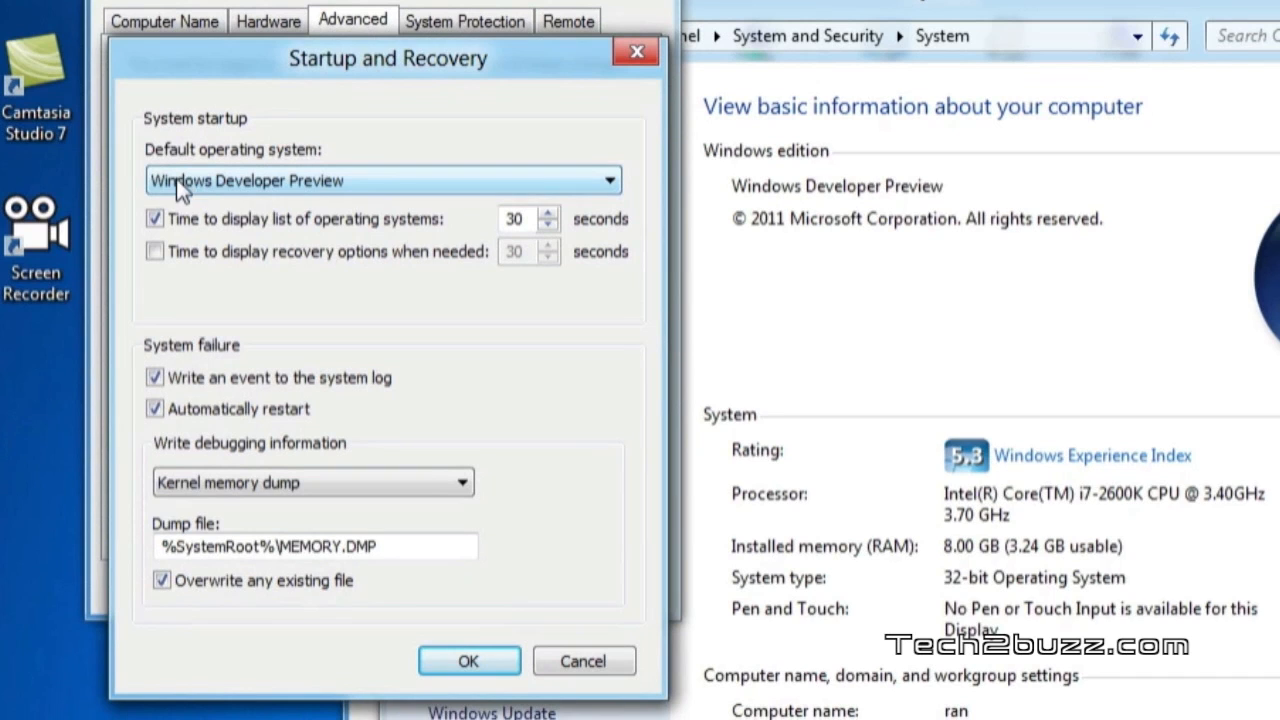
mouse_move(360, 181)
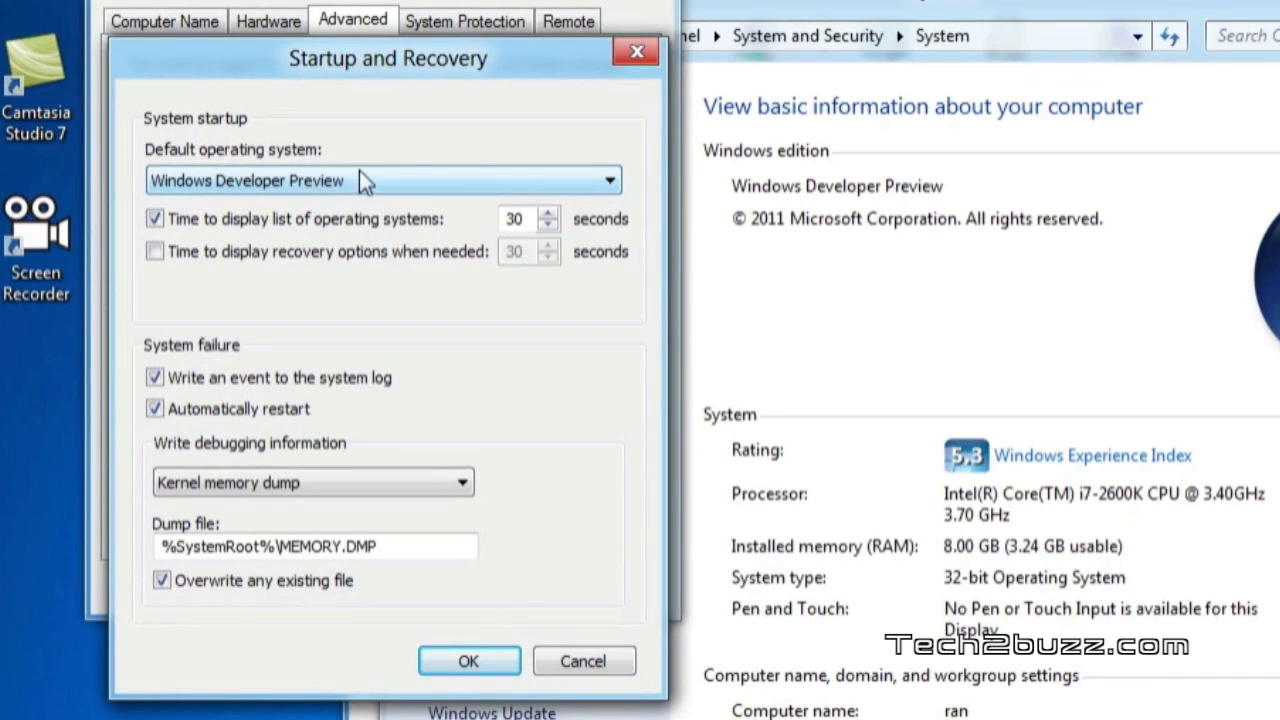
mouse_move(328, 203)
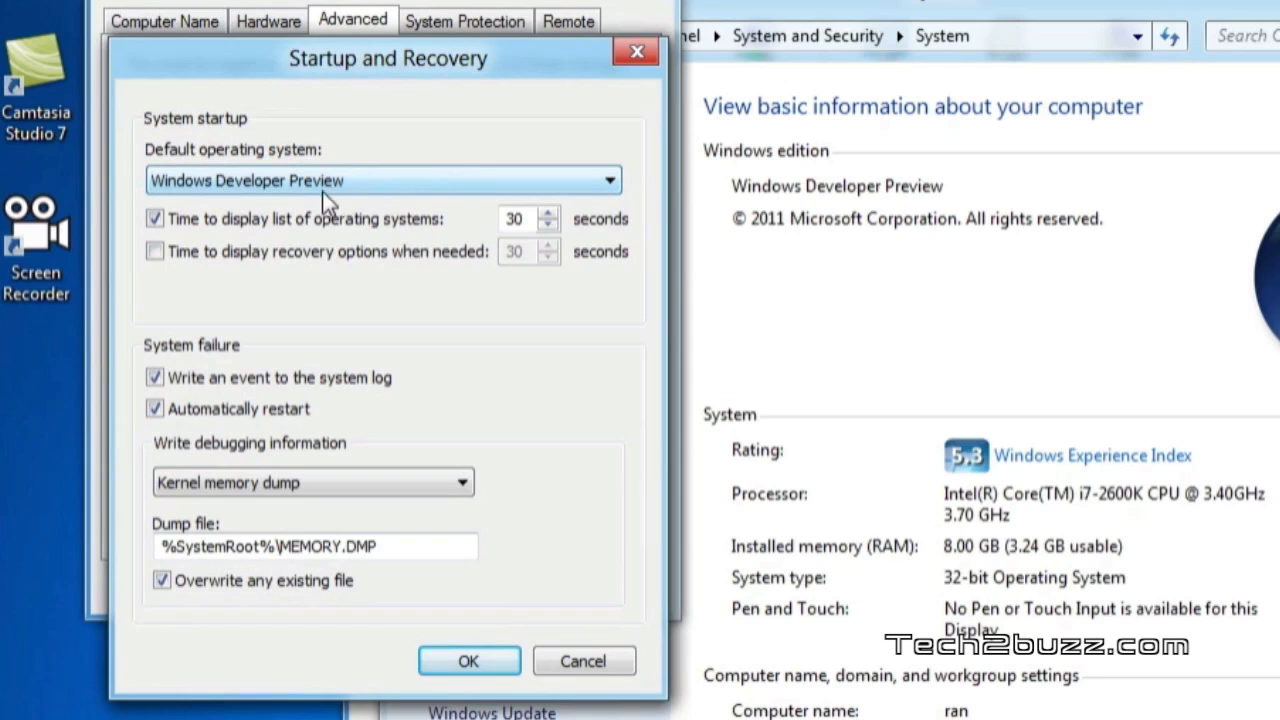
mouse_move(372, 190)
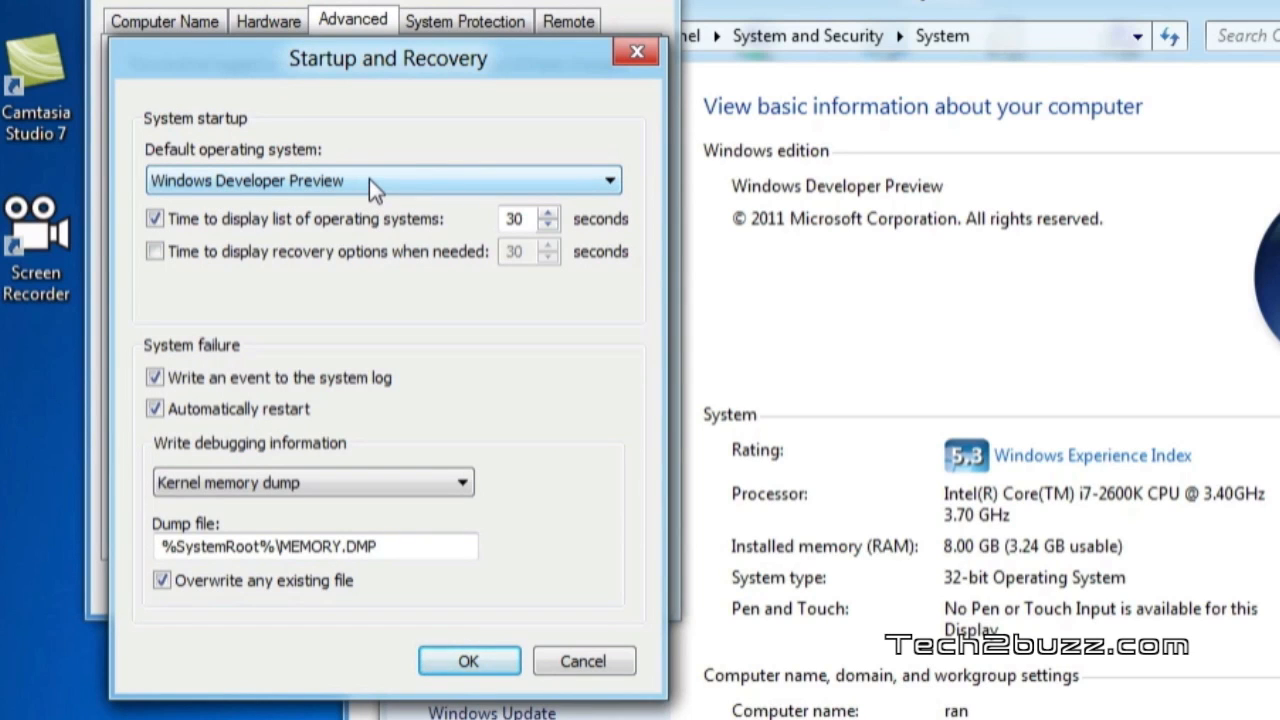
left_click(607, 180)
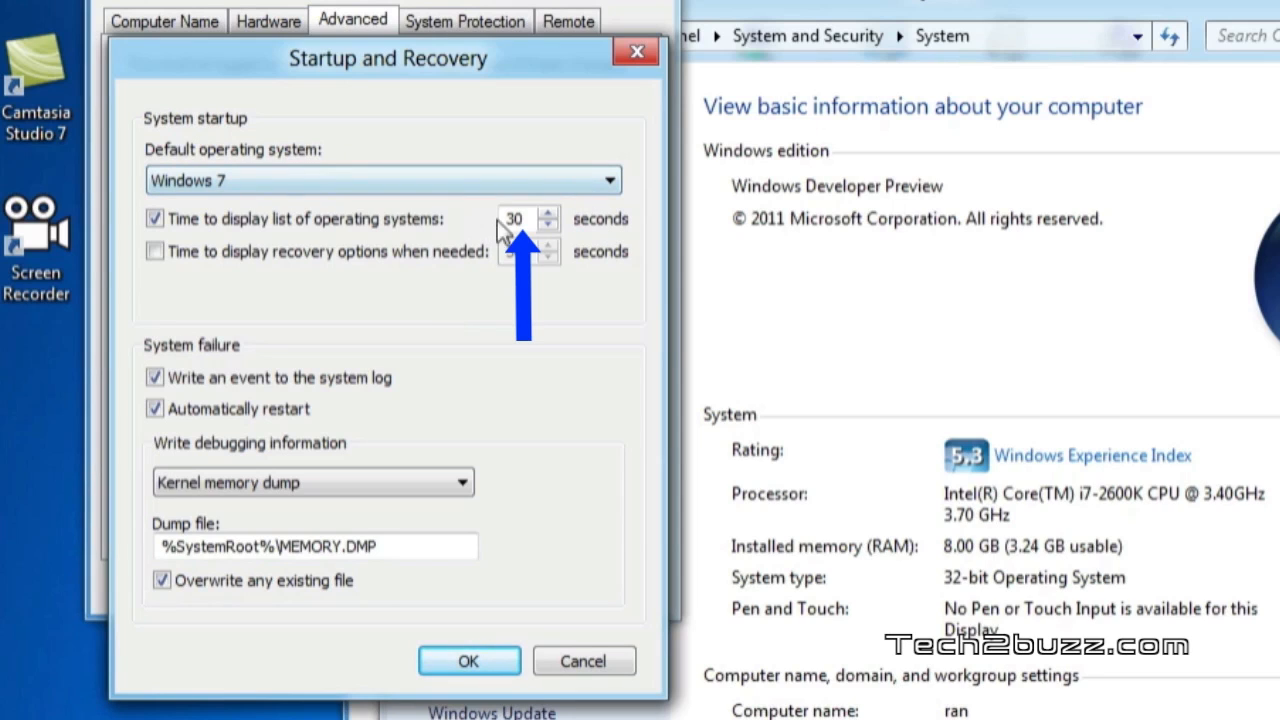
mouse_move(260, 215)
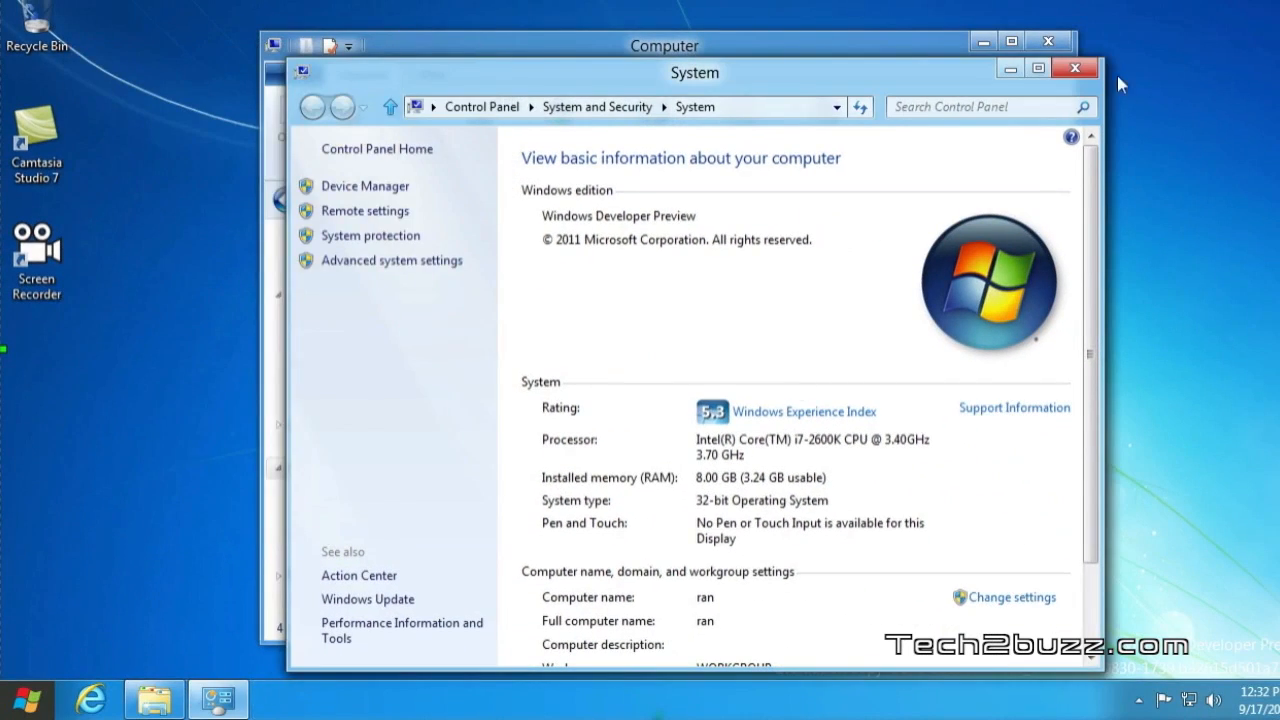
Close the System window and restart the computer from the Power menu.
left_click(1075, 67)
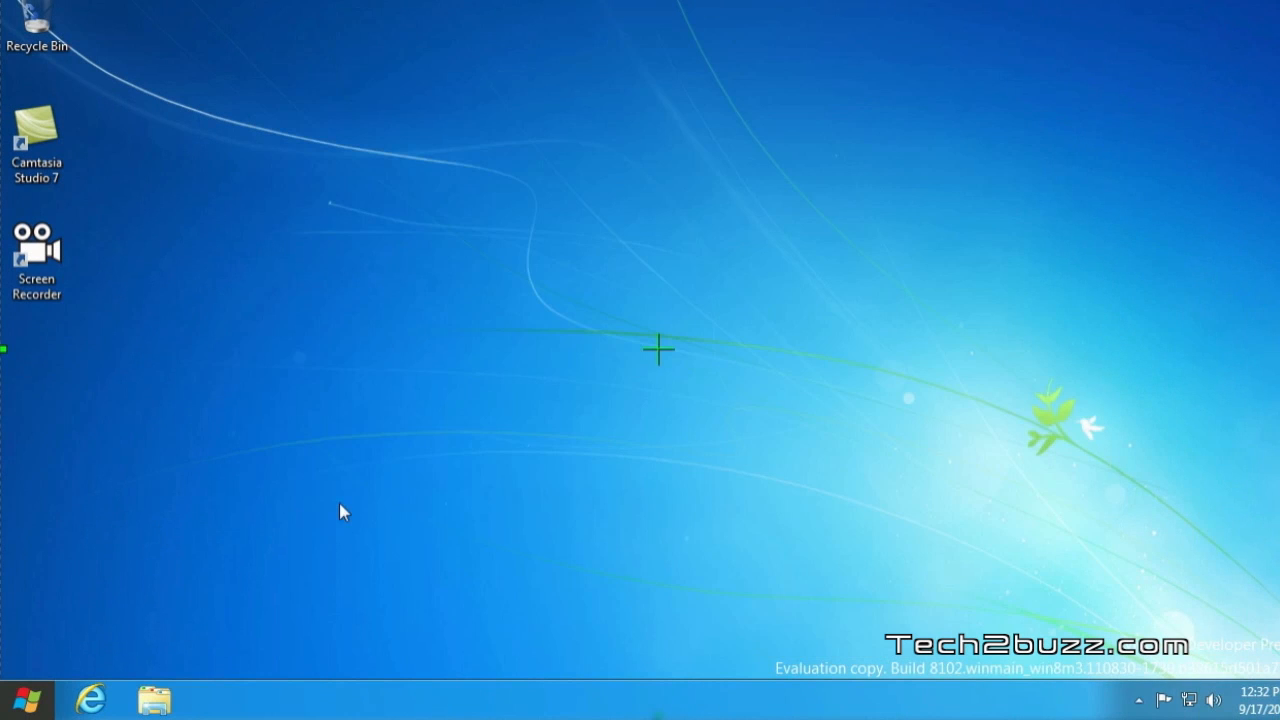
mouse_move(358, 467)
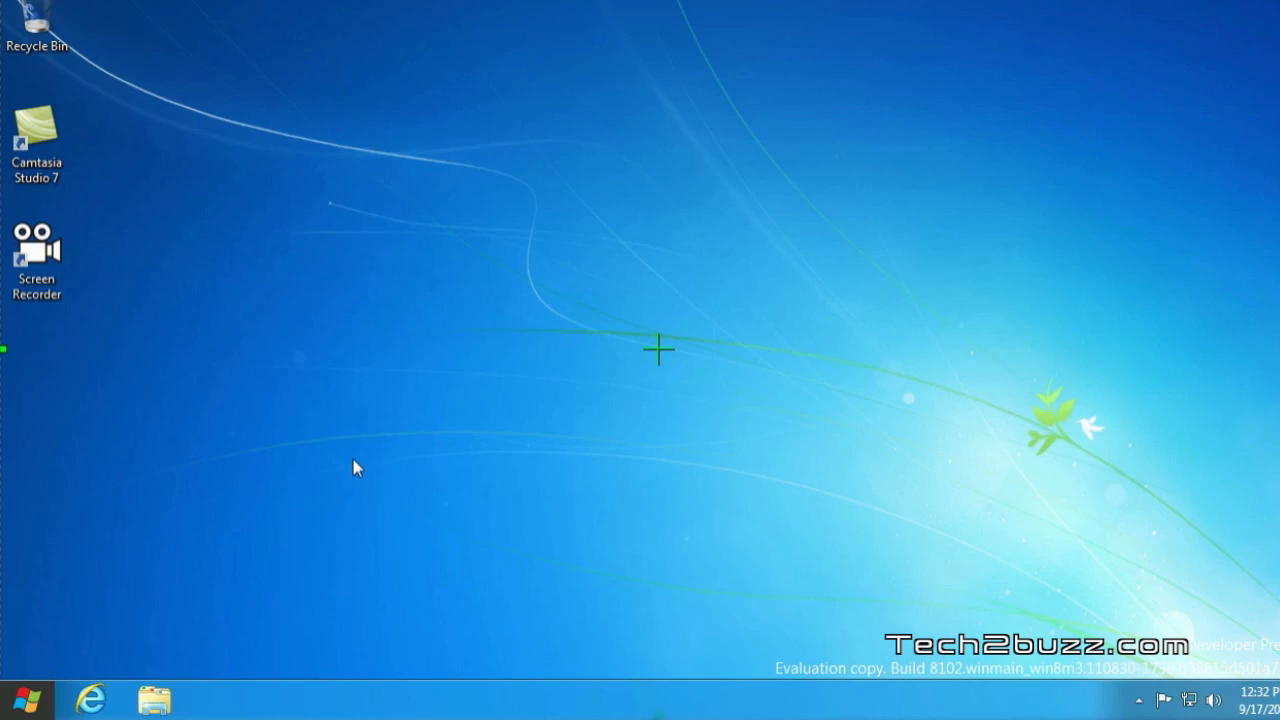
mouse_move(194, 465)
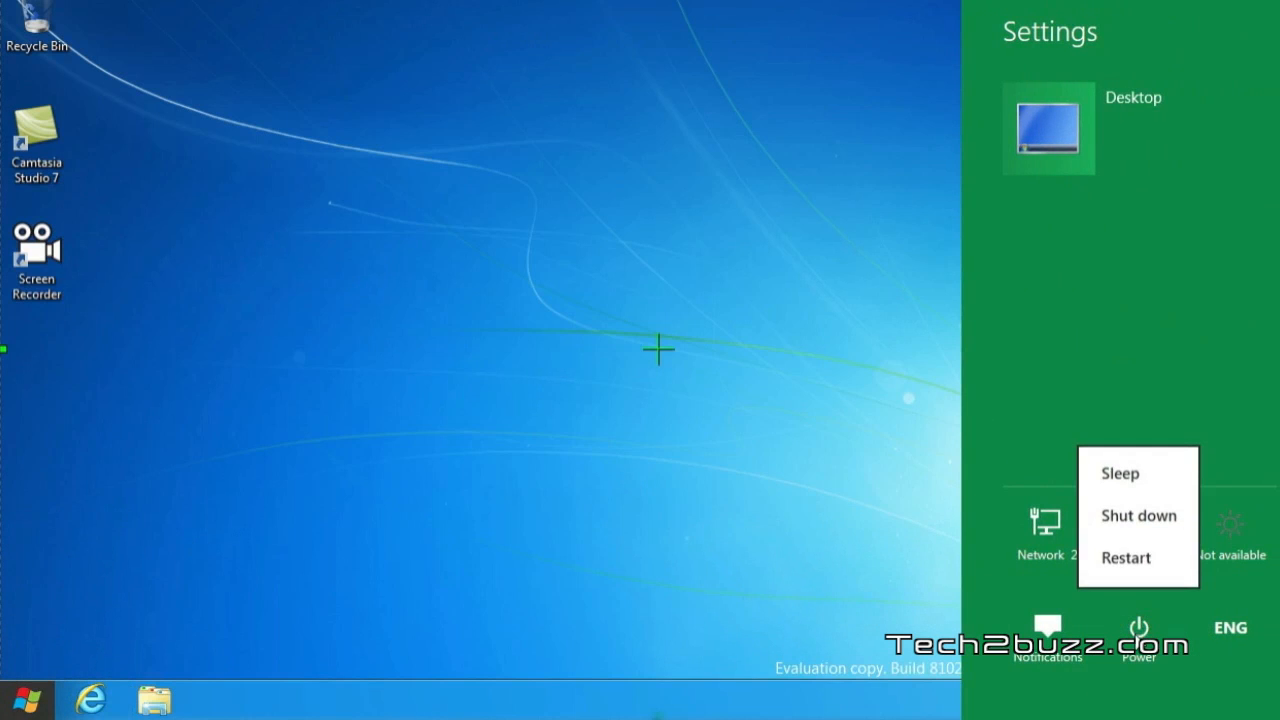
left_click(1124, 557)
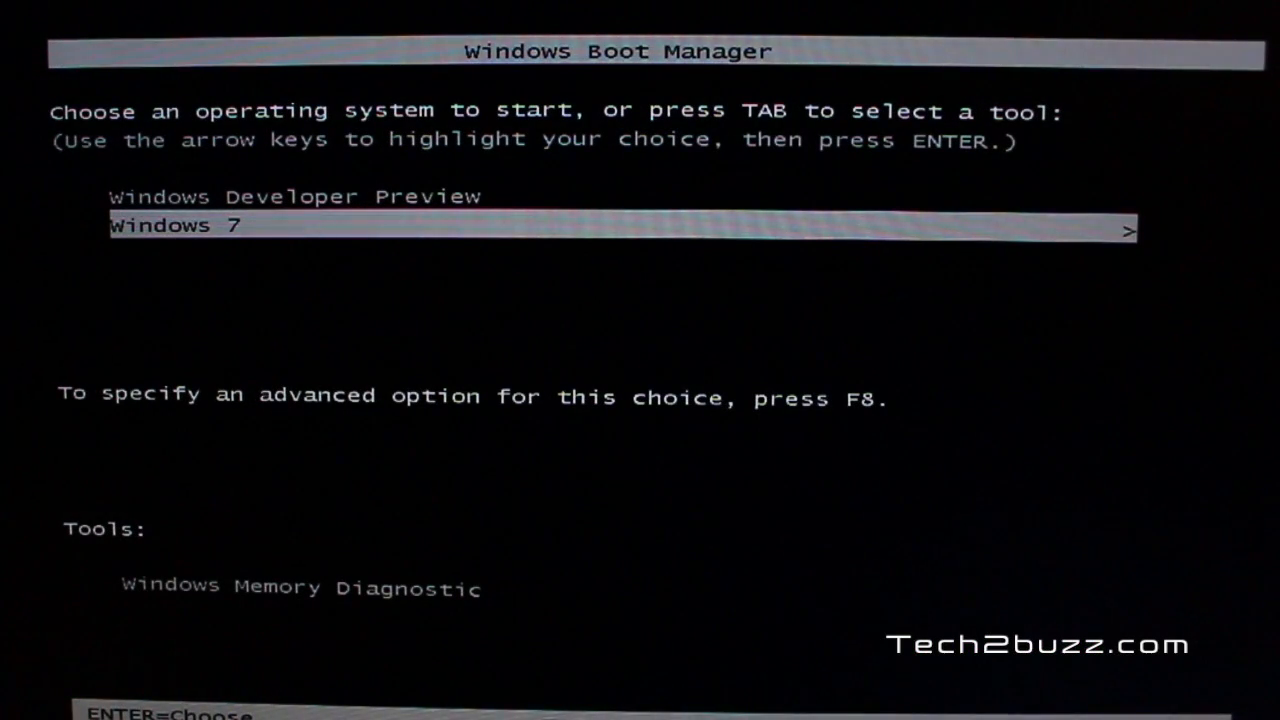